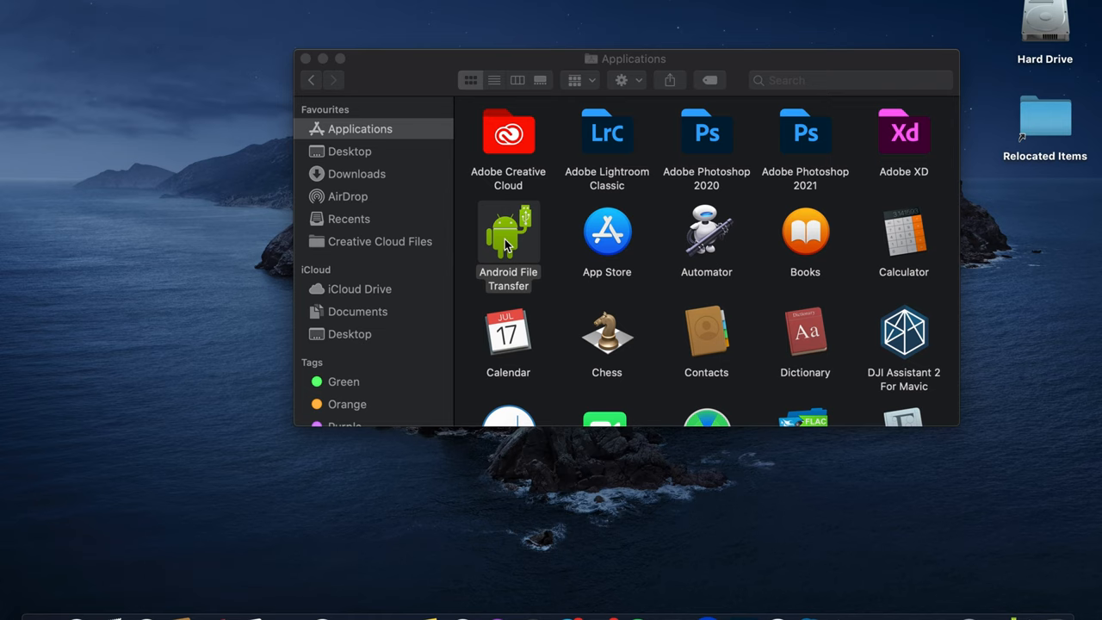
# Step: Launch Android File Transfer and browse the rm500 controller's folders
pyautogui.doubleClick(508, 226)
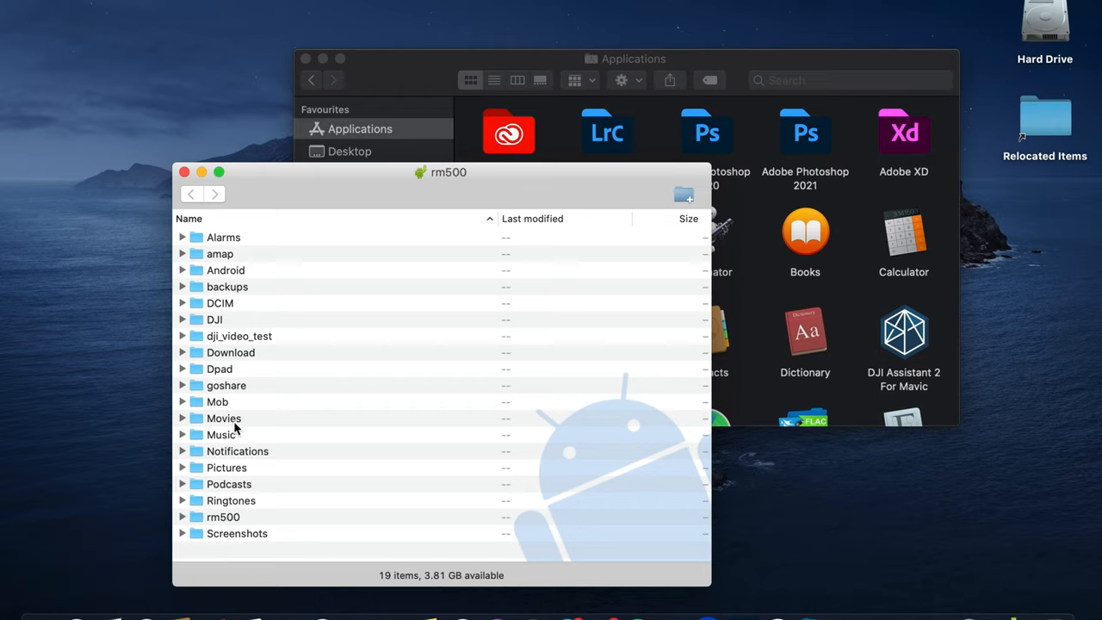
pyautogui.click(183, 419)
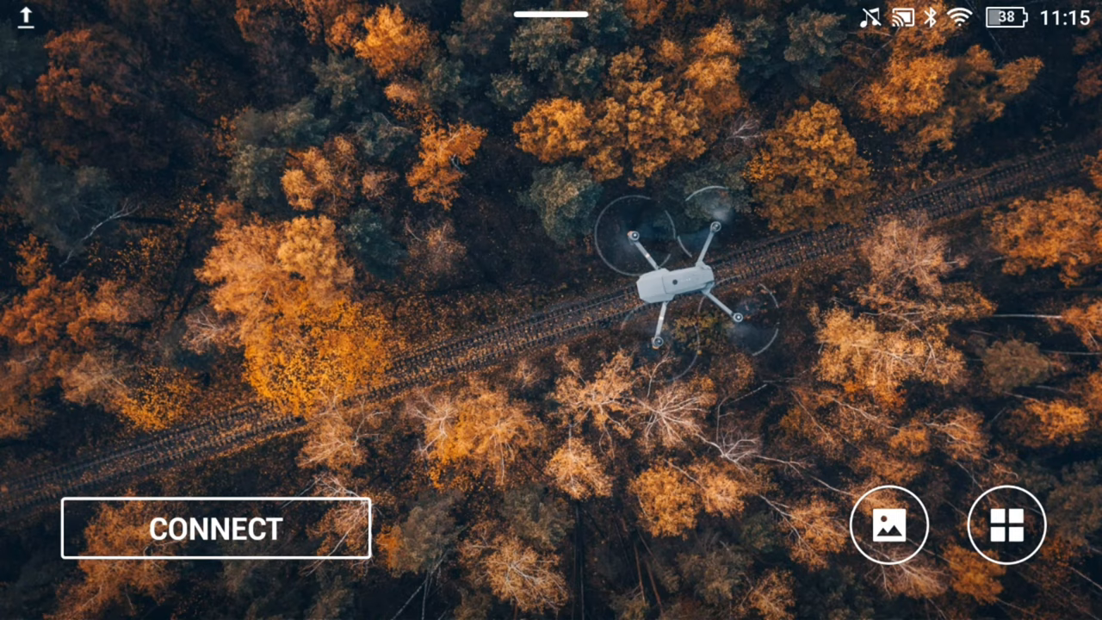
# Step: Select the 03:35 video from the 2021.02.28 album group for sharing
pyautogui.click(892, 529)
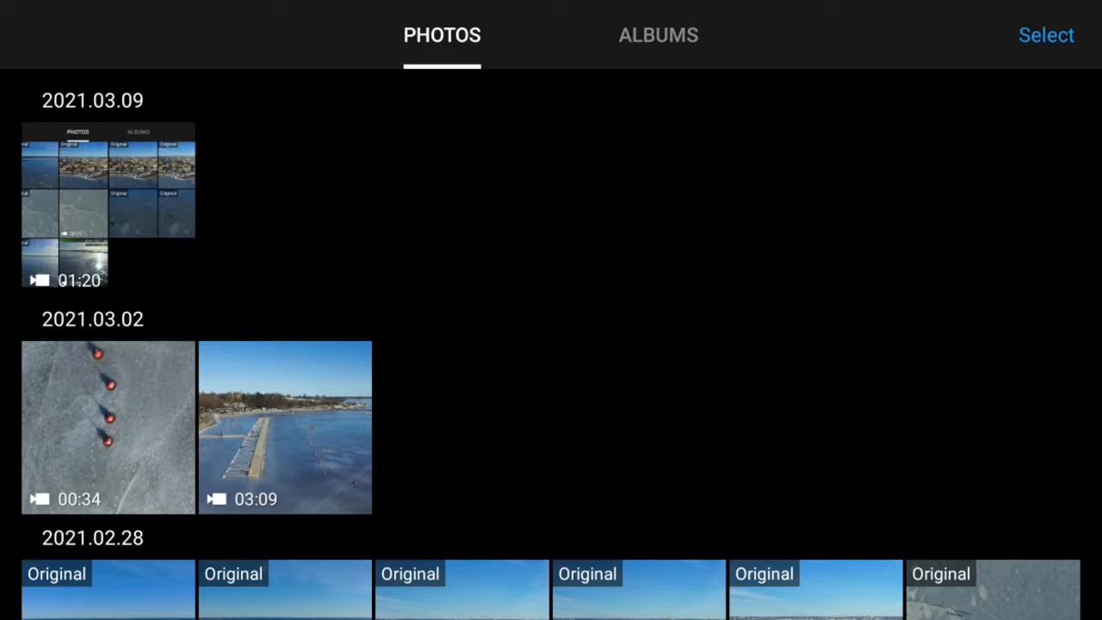
pyautogui.scroll(-3)
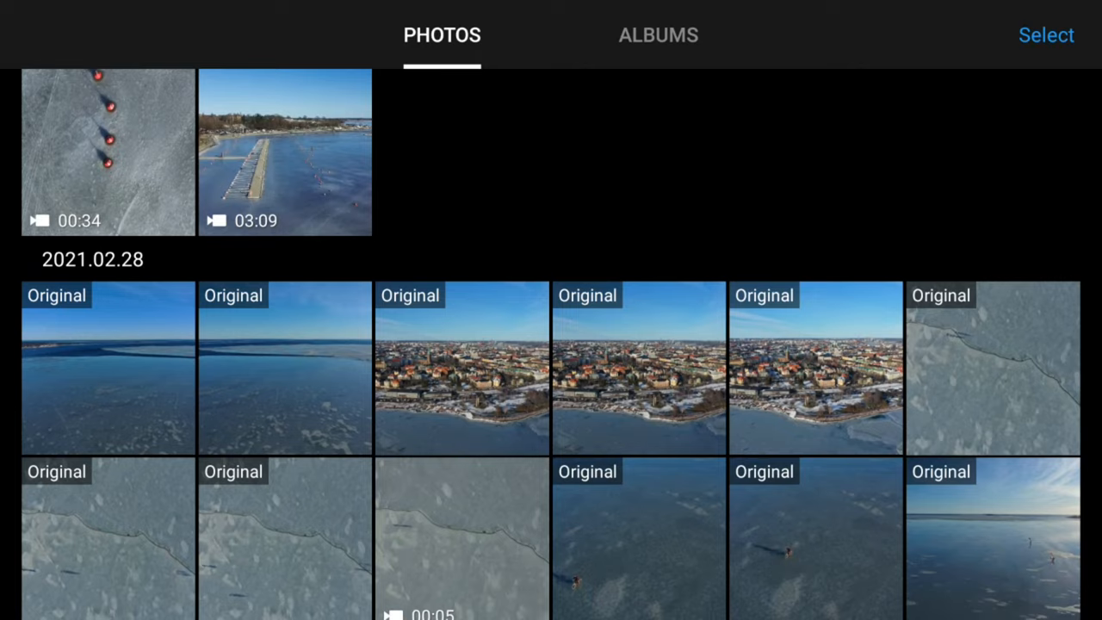
pyautogui.click(1046, 35)
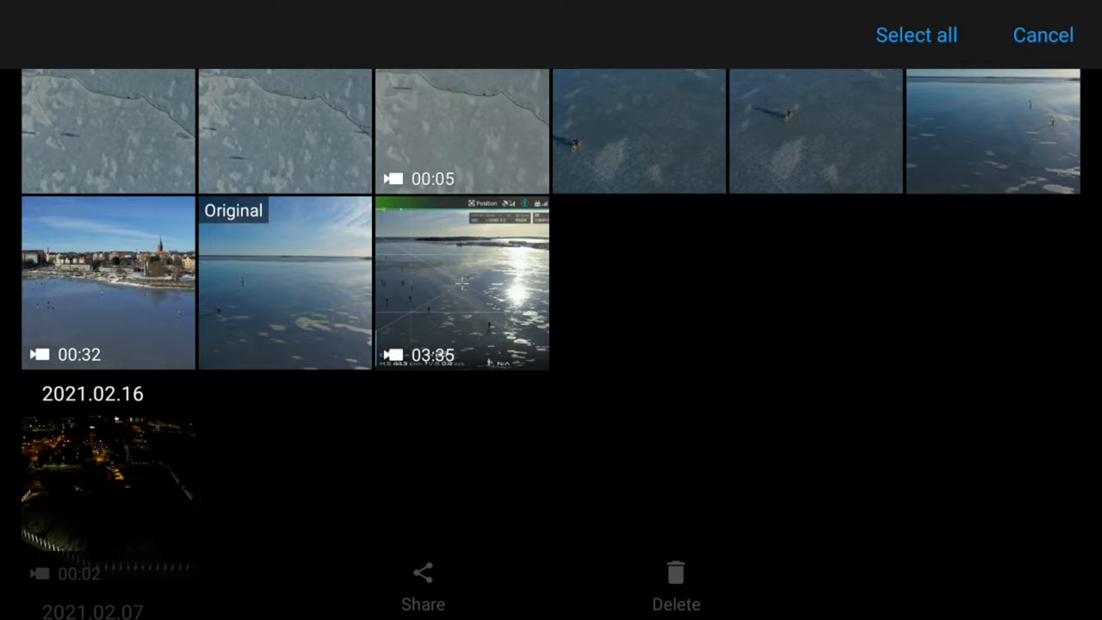
pyautogui.click(461, 284)
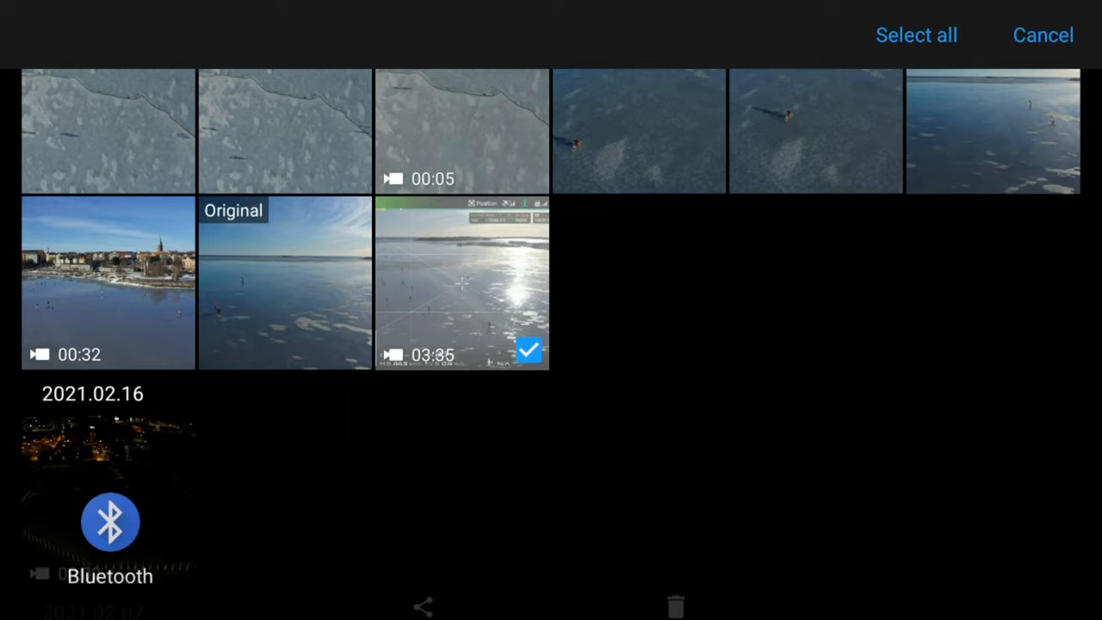
# Step: Attempt a Bluetooth share of the 03:35 video, which reports not sent, and return home
pyautogui.click(111, 523)
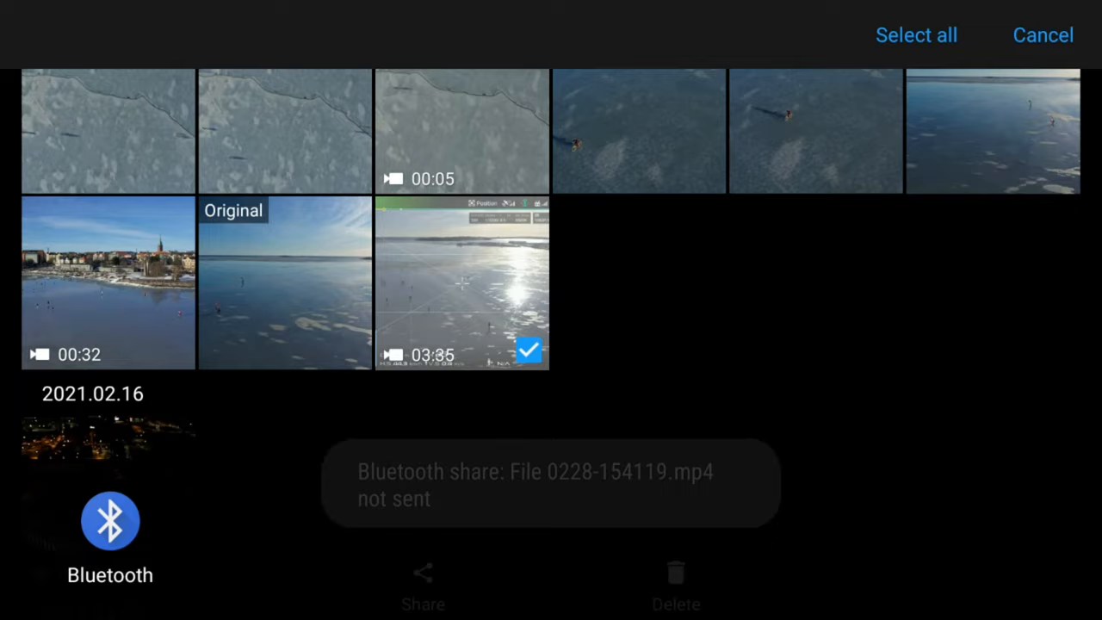
pyautogui.click(110, 520)
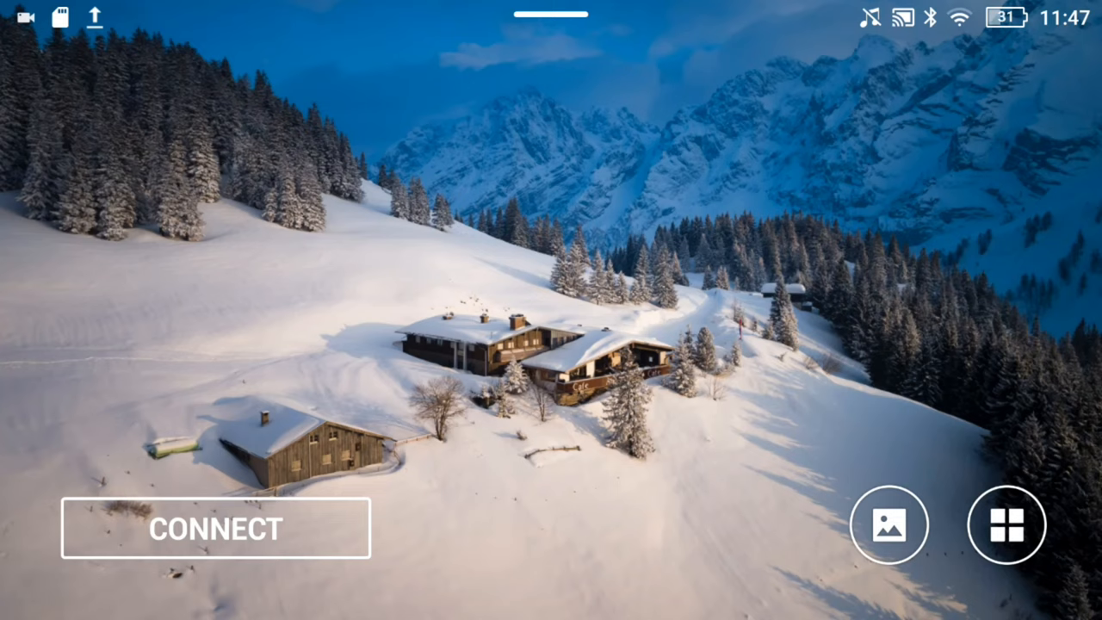
# Step: Launch File Manager from the Apps drawer to reach the Videos category
pyautogui.click(1009, 525)
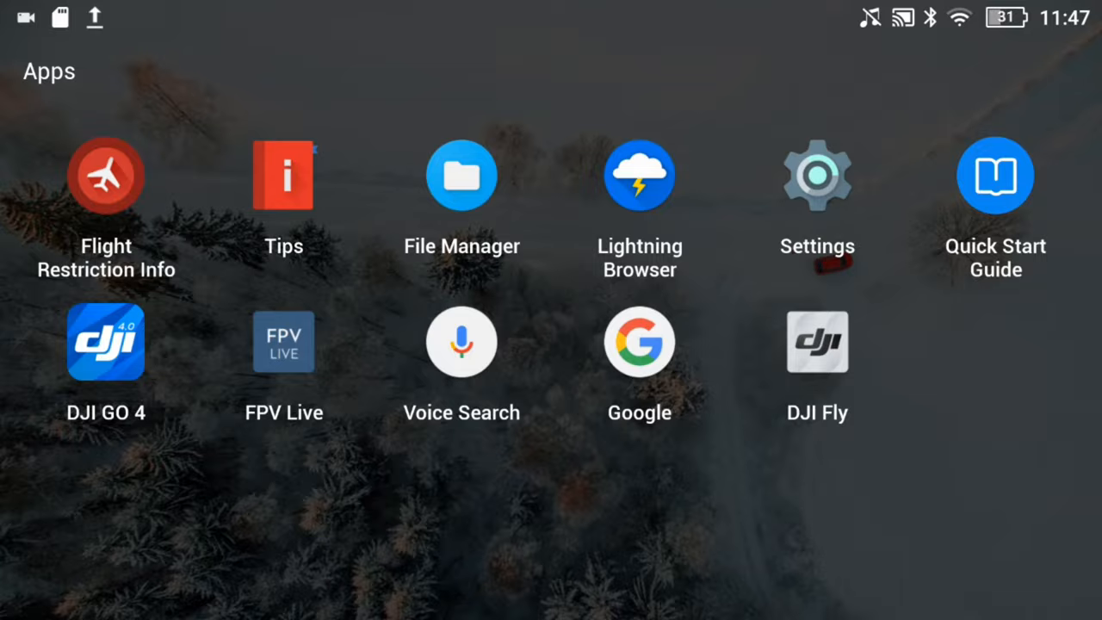
pyautogui.click(462, 176)
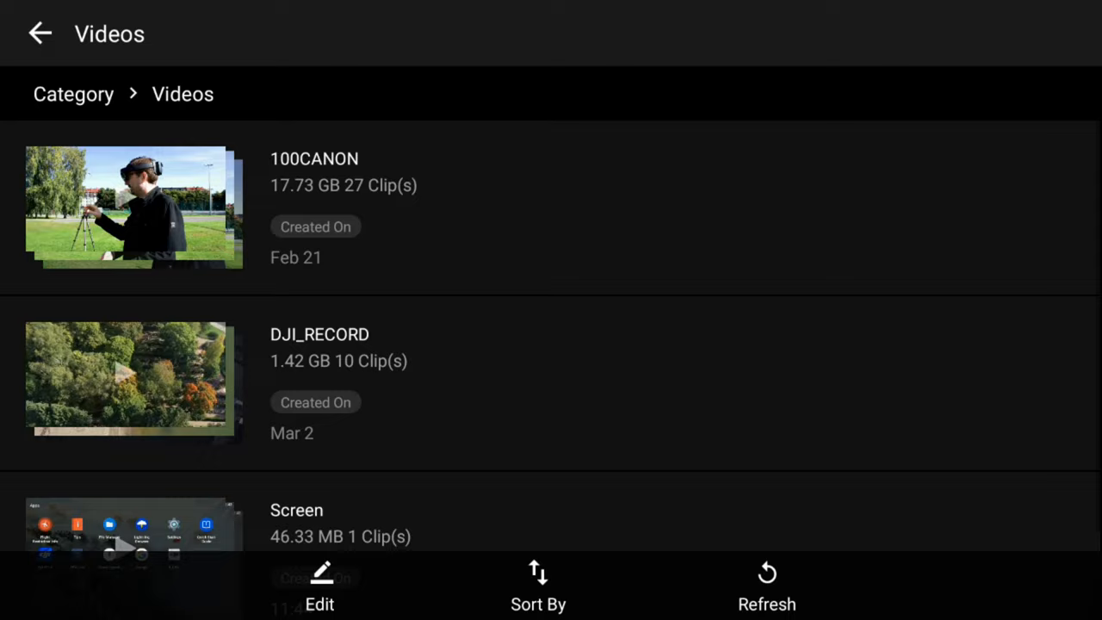